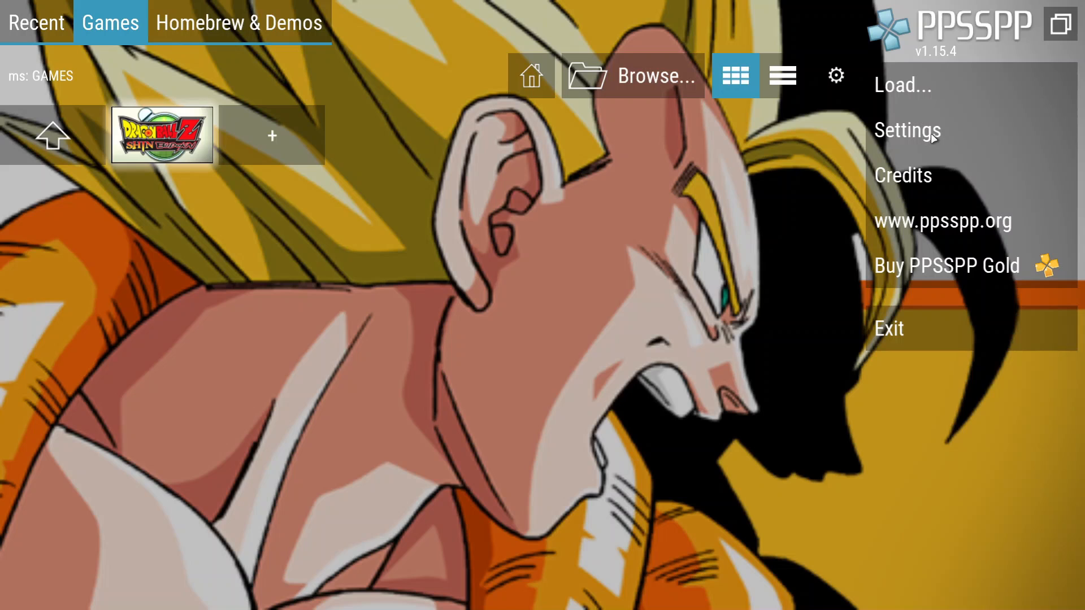
mouse_move(908, 149)
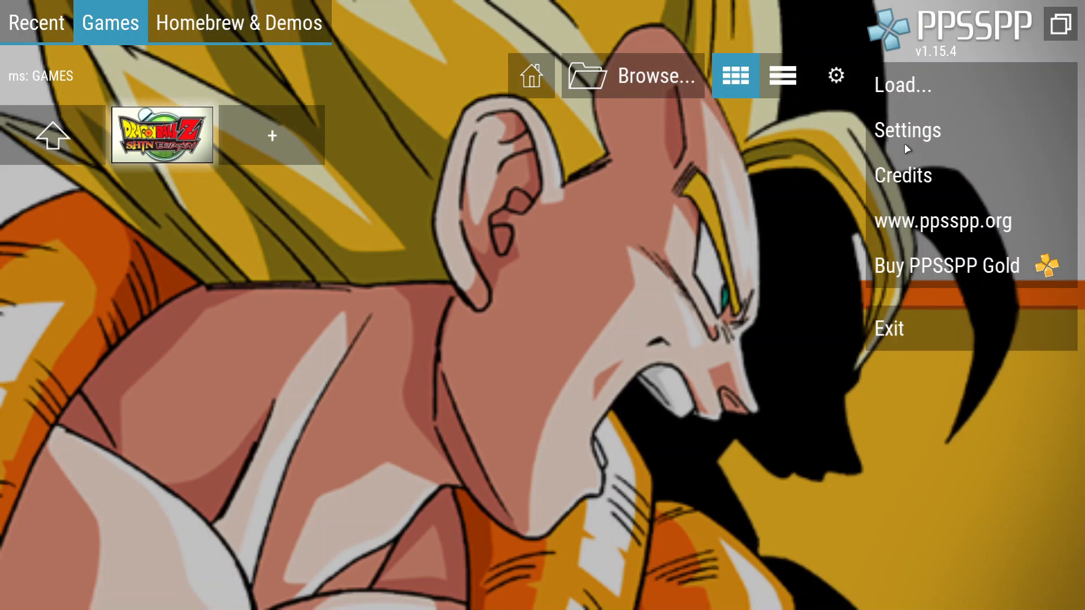
- Search the Windows Start menu for 'controller' to find USB game controller setup
key(Super)
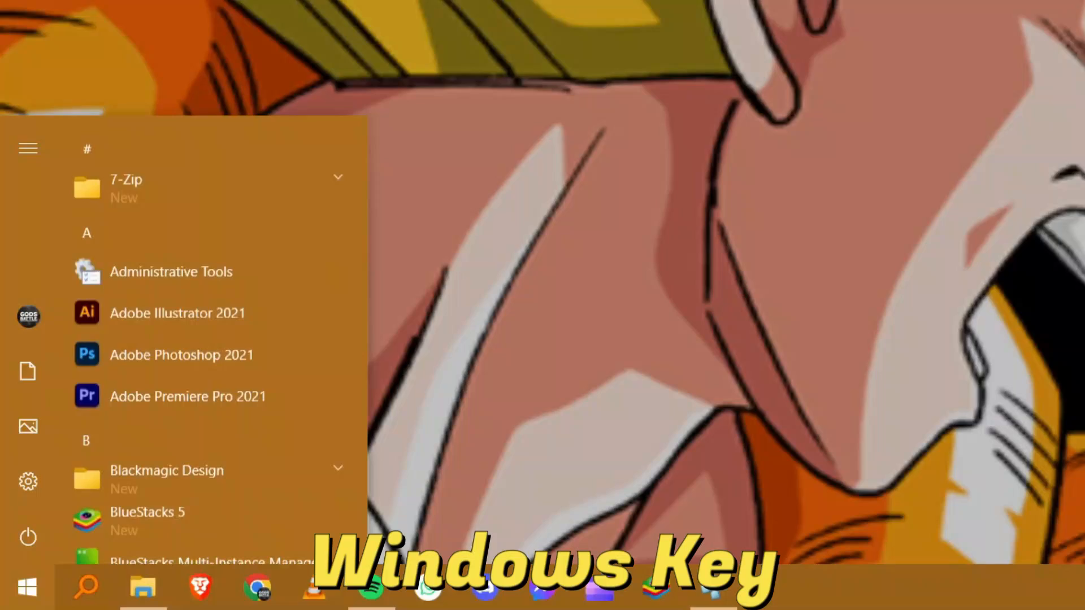
text(controller)
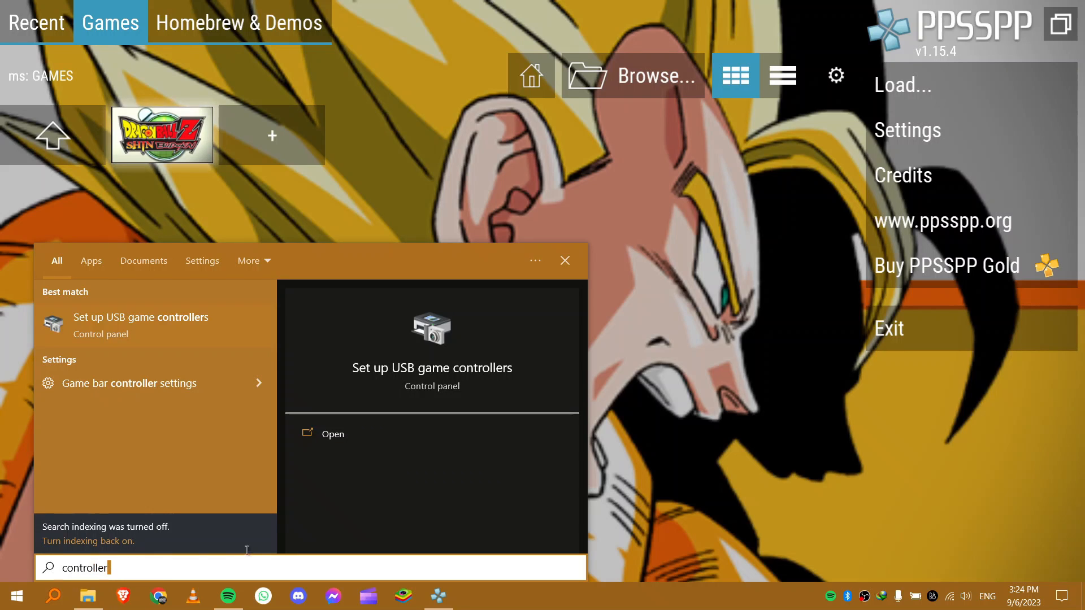
mouse_move(124, 328)
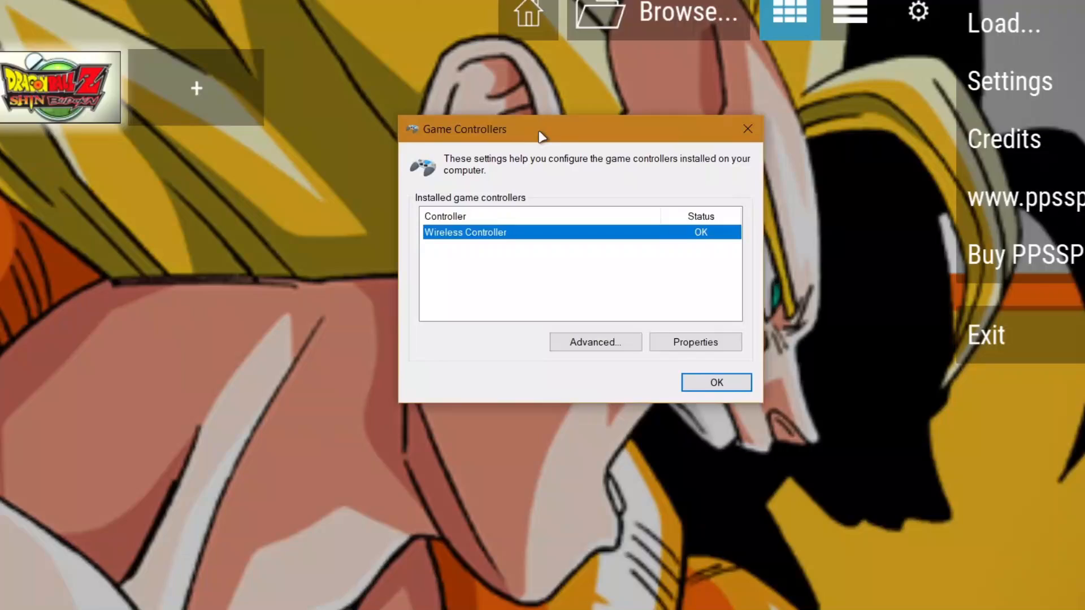
click(694, 342)
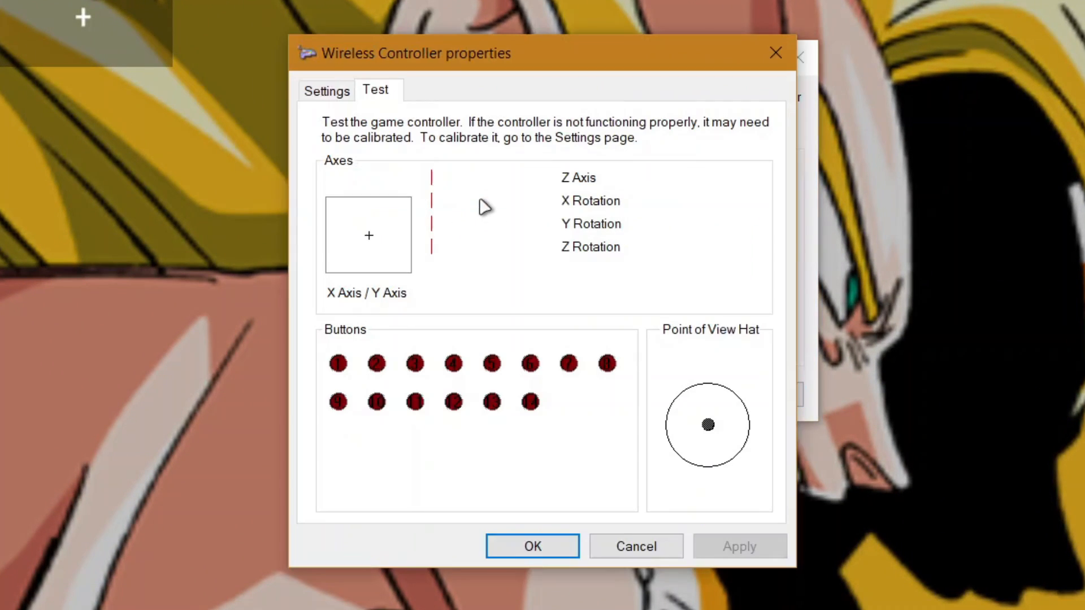
click(531, 546)
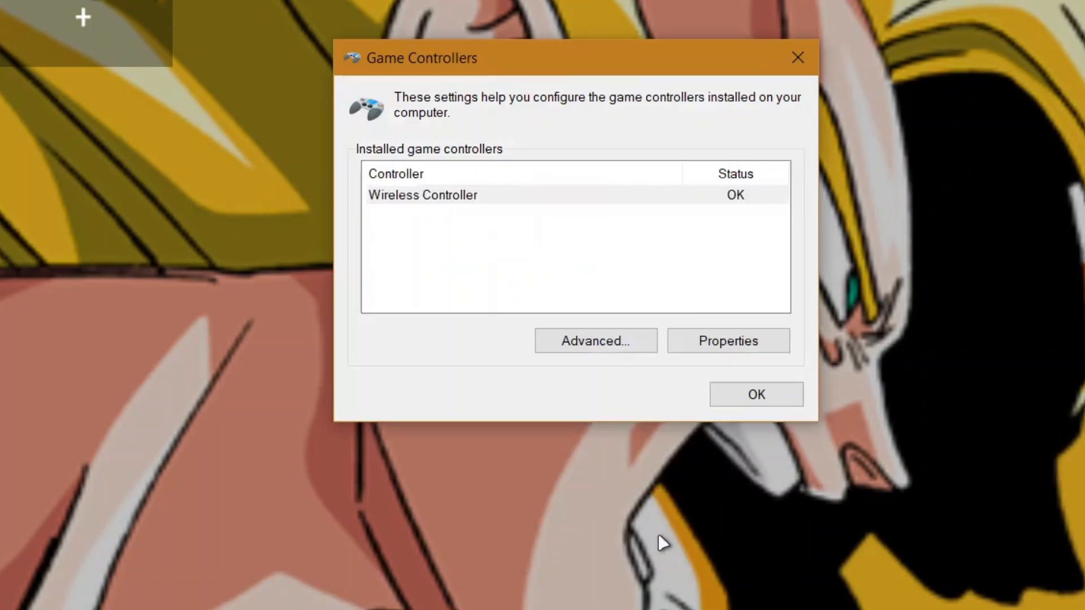
click(595, 340)
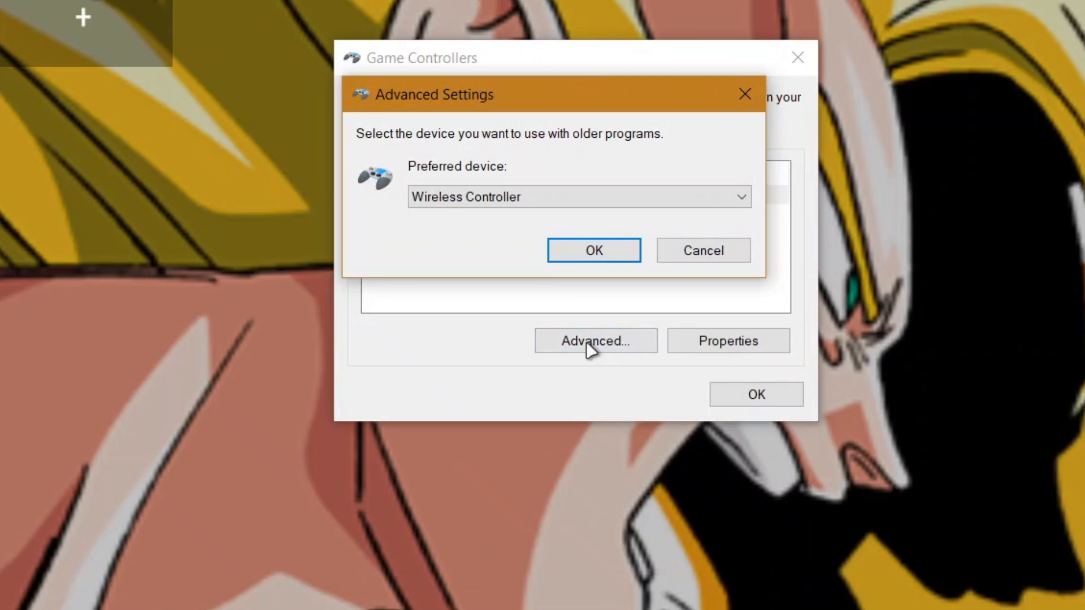
click(593, 250)
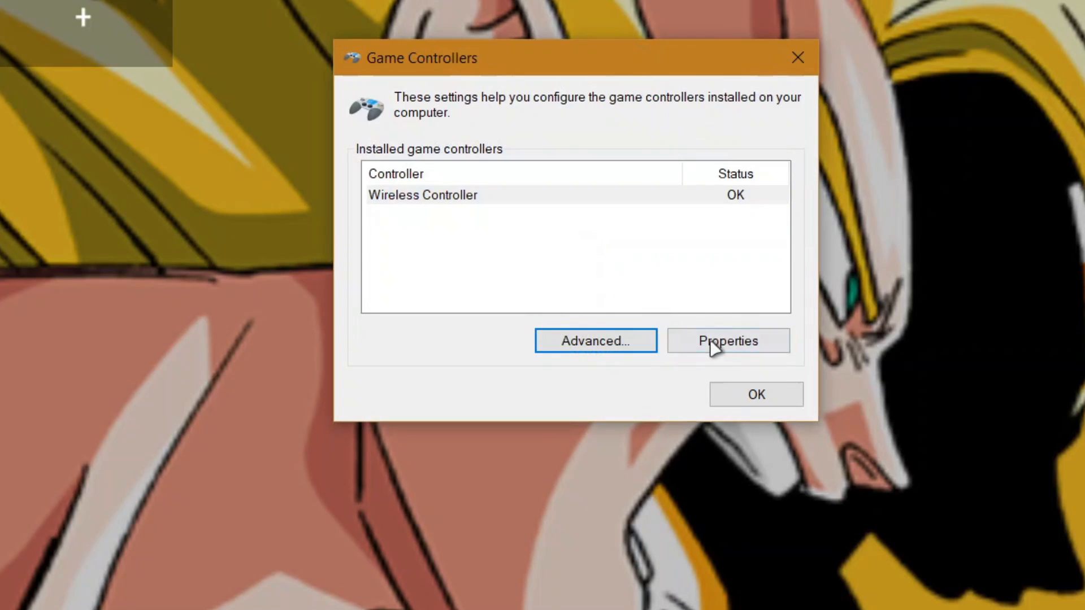
click(726, 340)
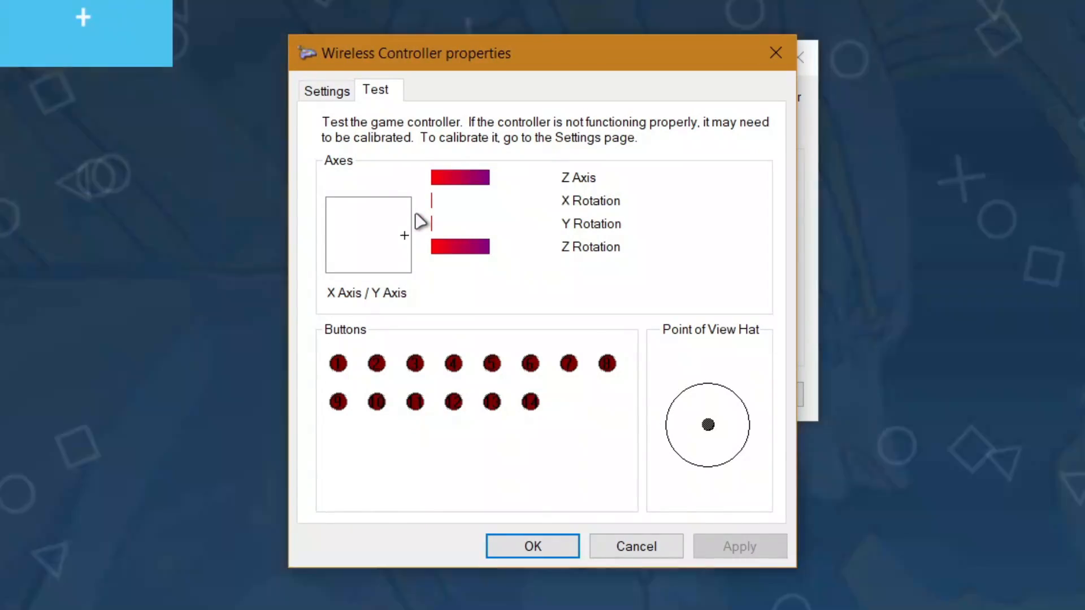
mouse_move(418, 205)
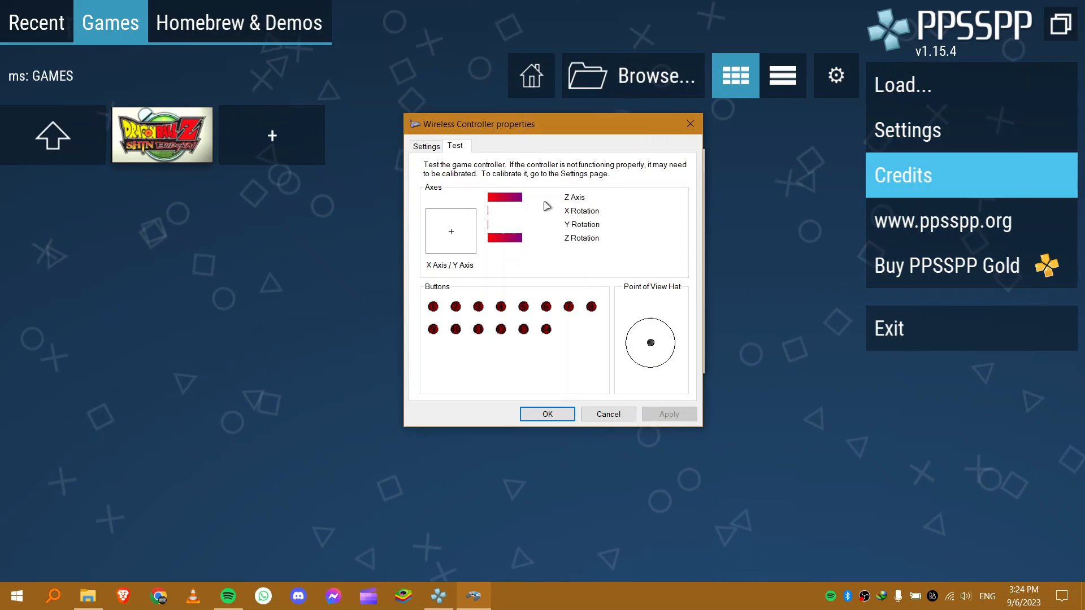
mouse_move(613, 239)
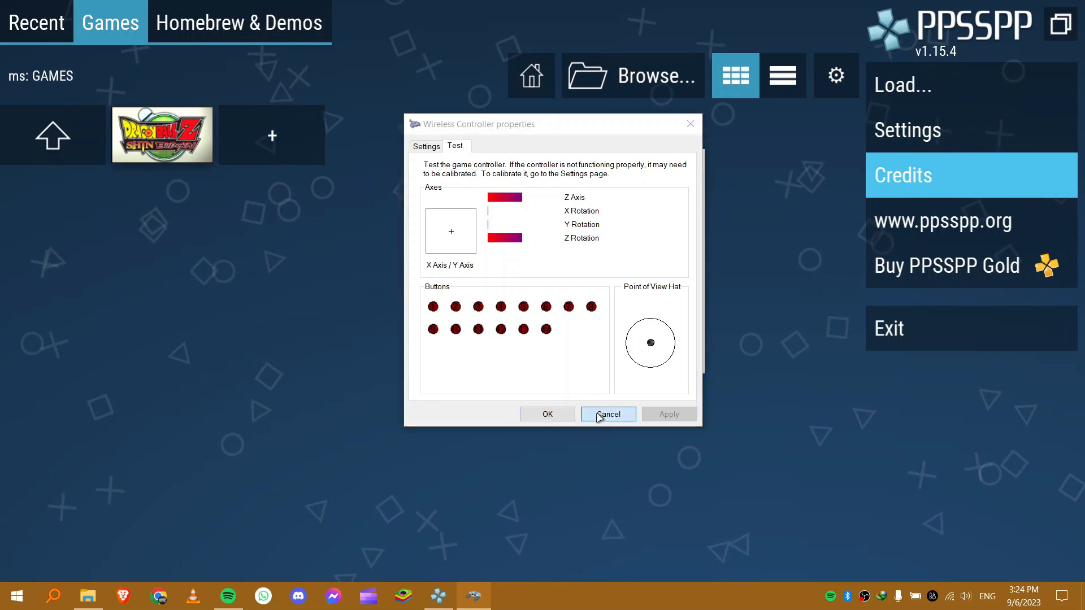
click(607, 414)
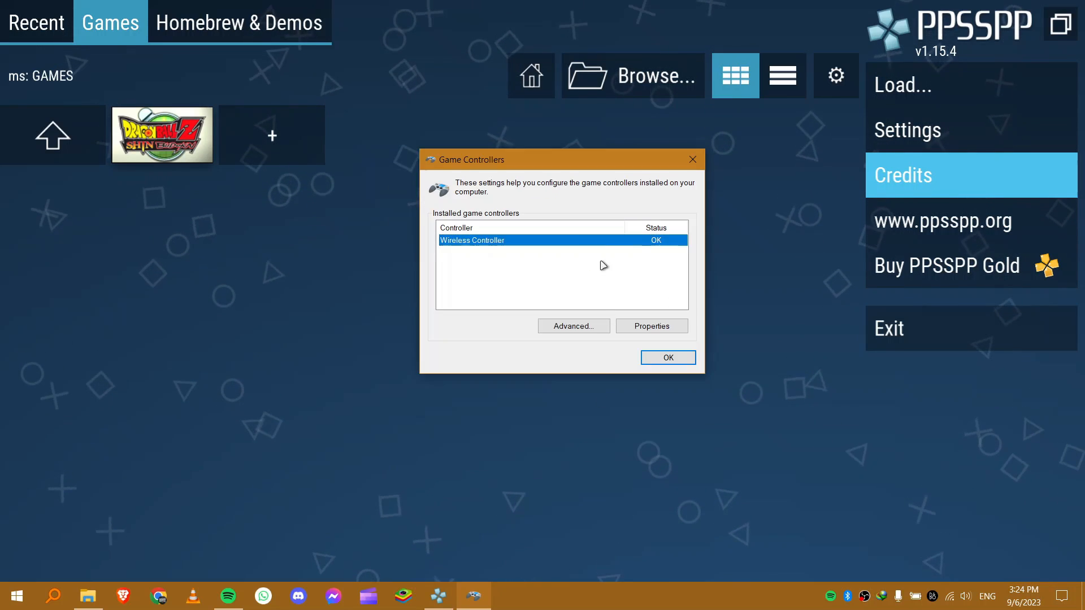
- Close Game Controllers and bring up PPSSPP's settings on the Controls section
click(667, 357)
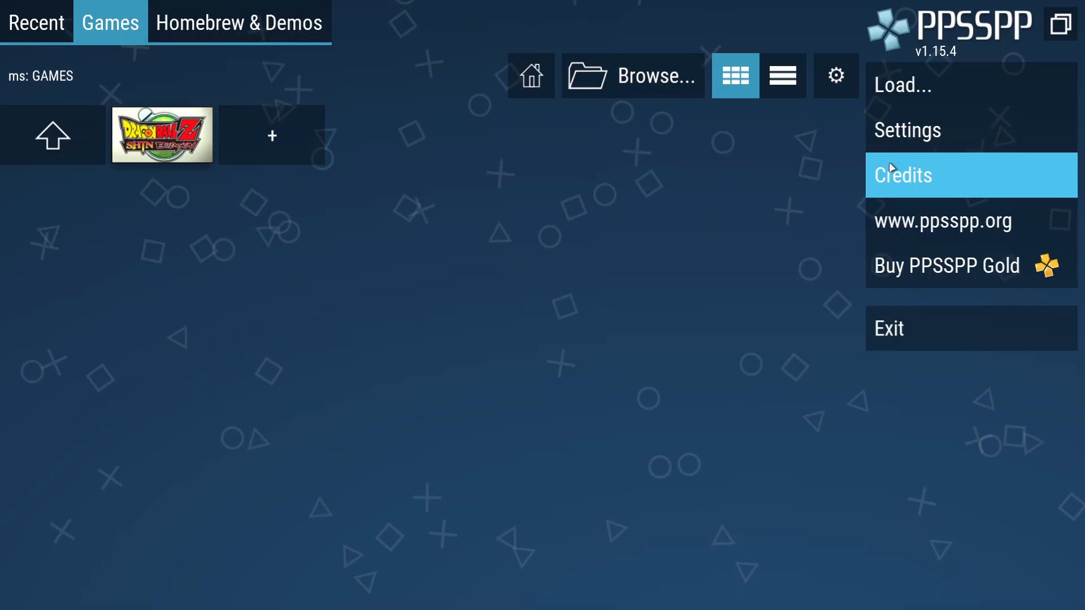
mouse_move(926, 149)
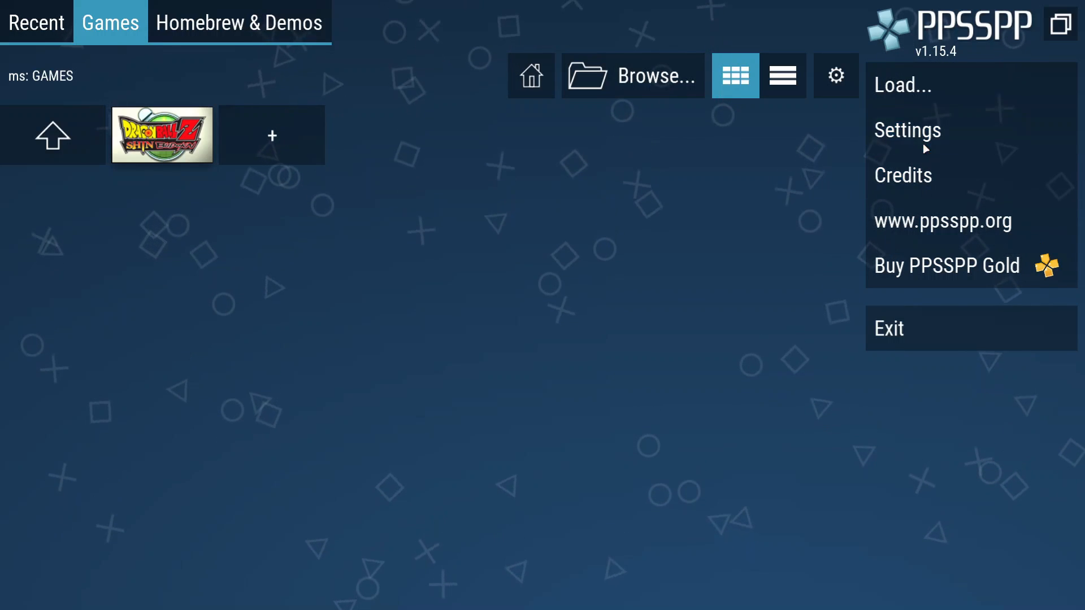
click(783, 76)
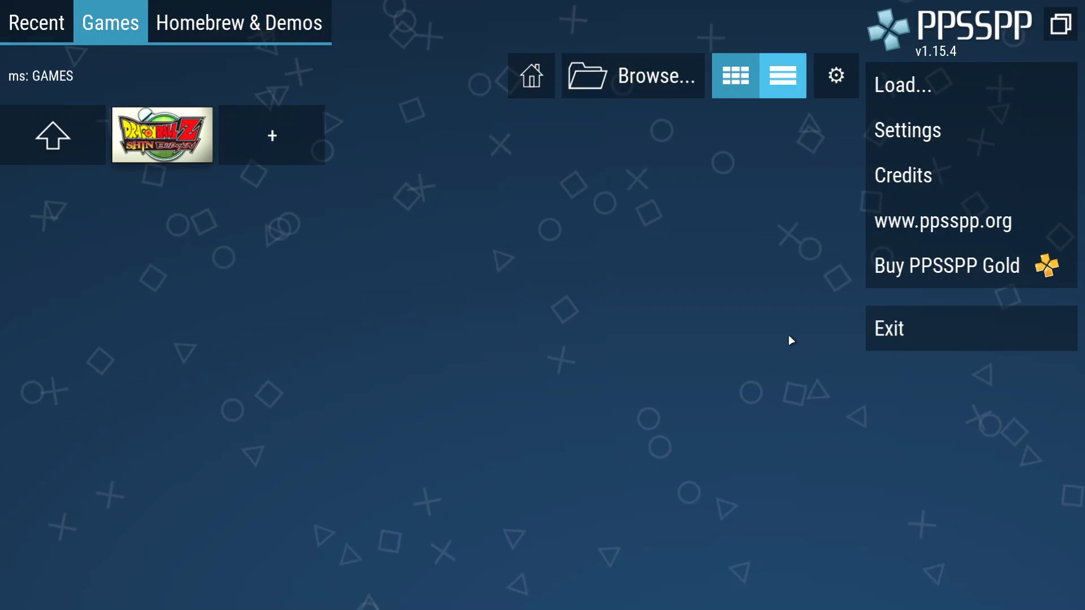
click(907, 130)
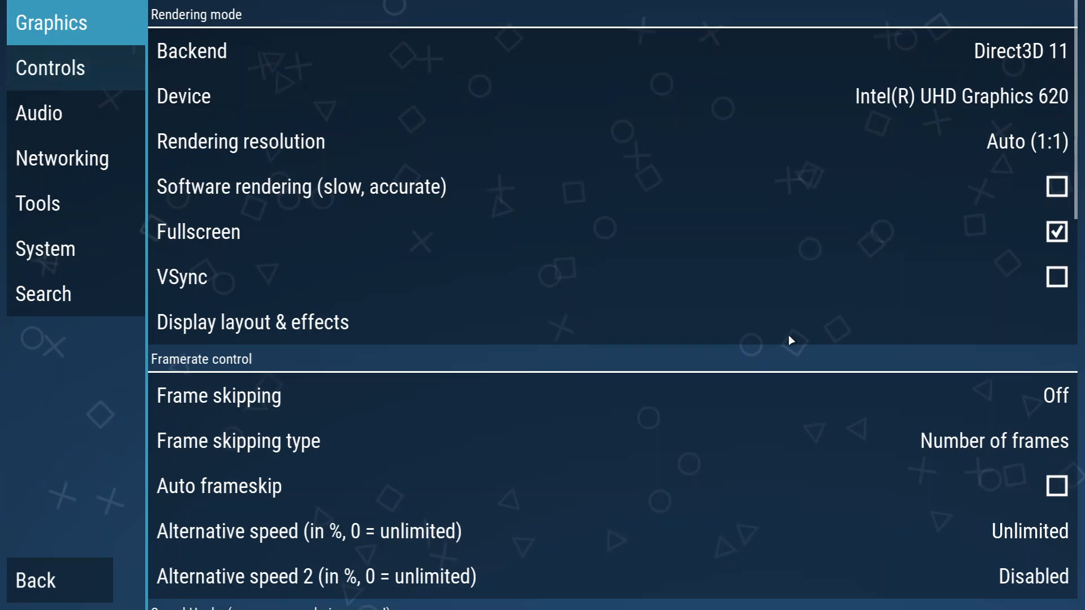
click(49, 67)
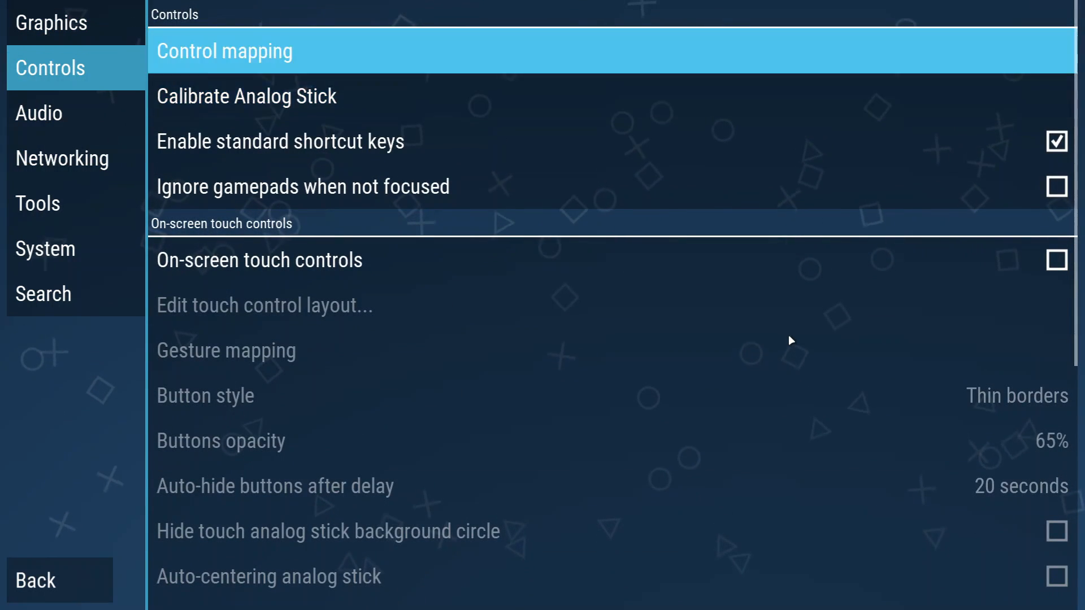
click(246, 96)
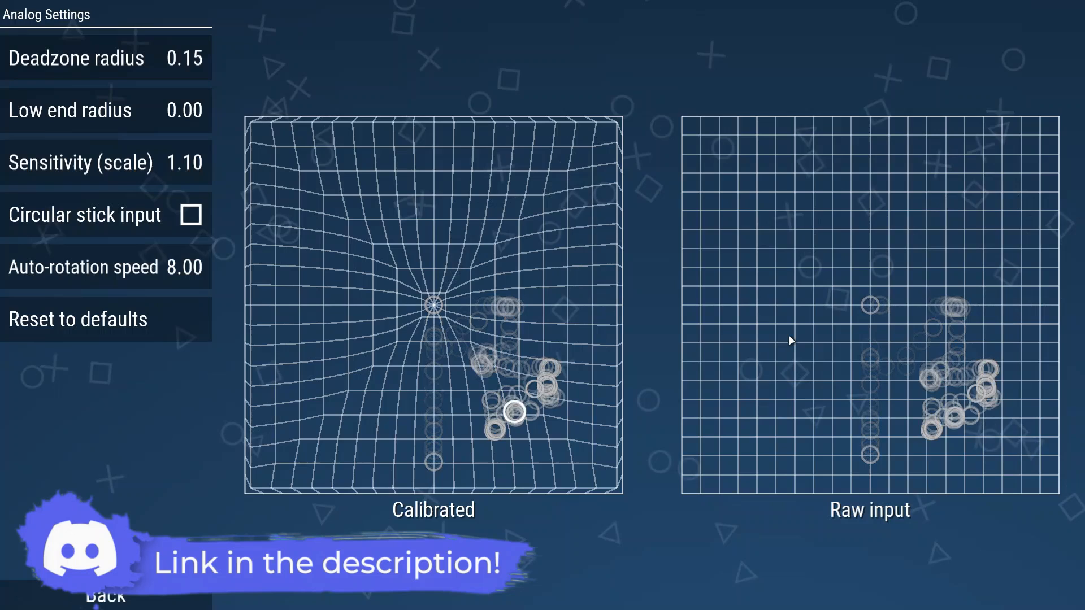
mouse_move(791, 340)
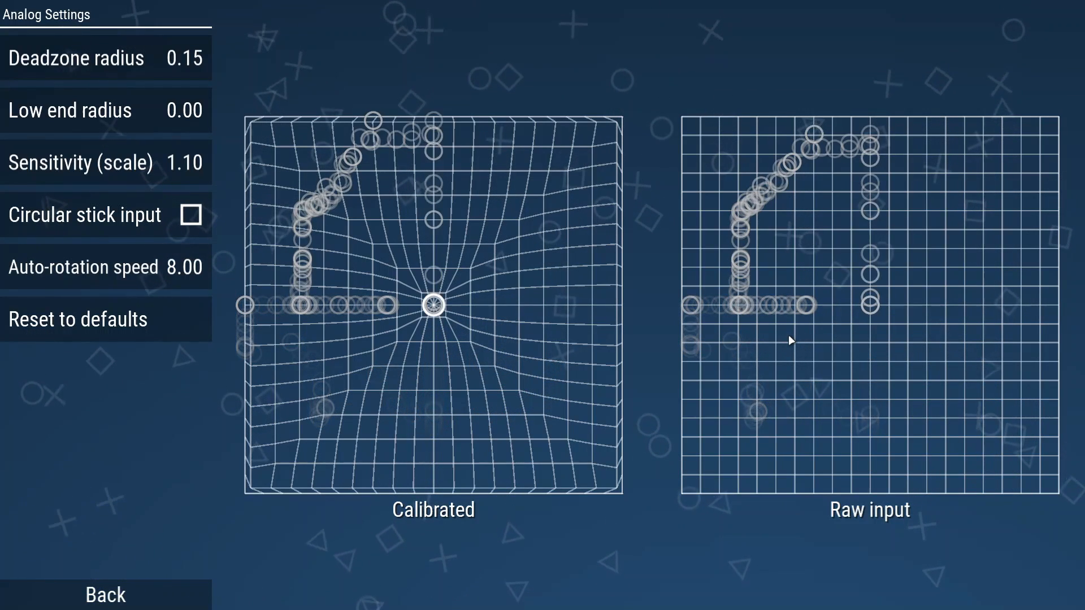
click(104, 594)
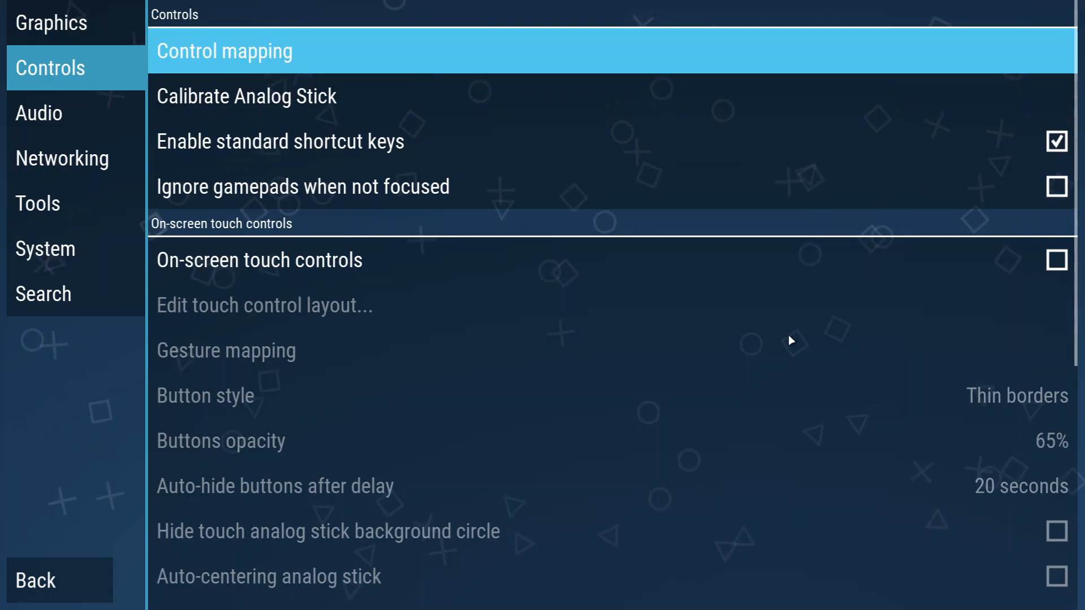
mouse_move(790, 340)
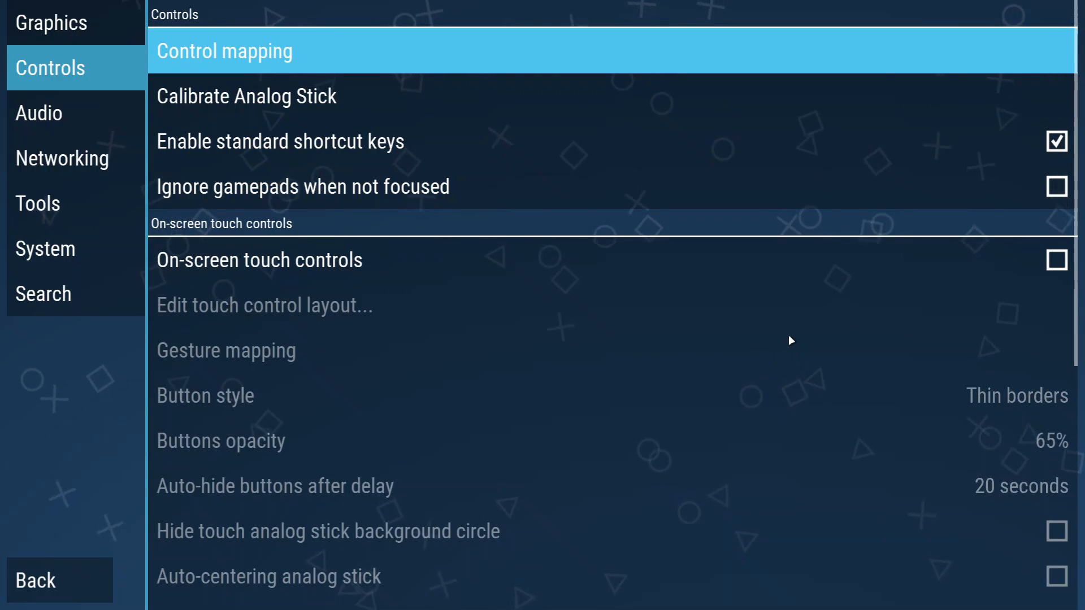
- Auto-configure Control mapping so every PSP button binds to the connected pad1 controller
click(224, 50)
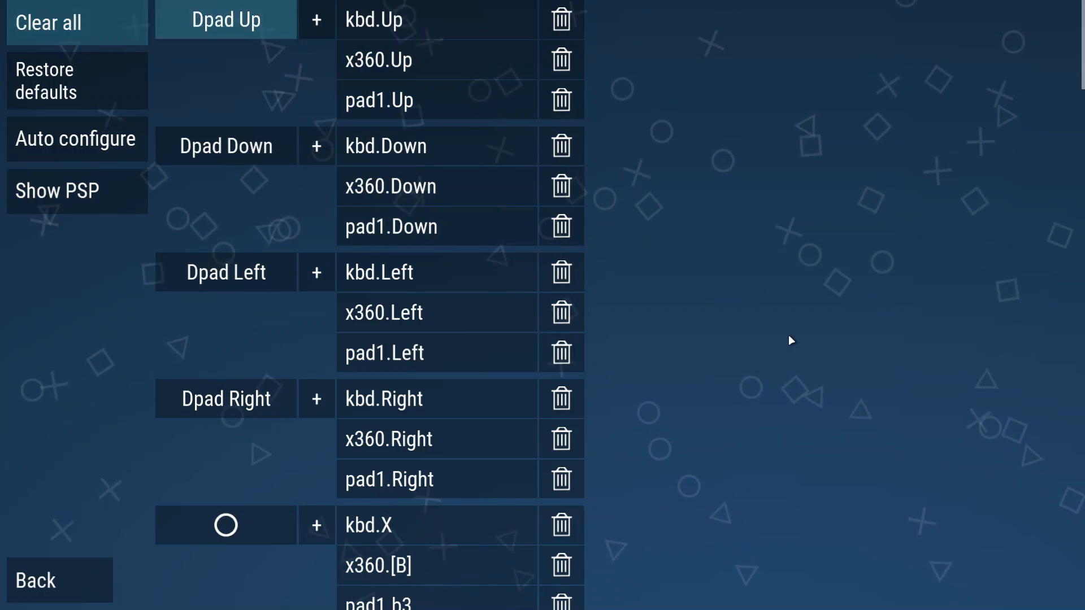
click(76, 138)
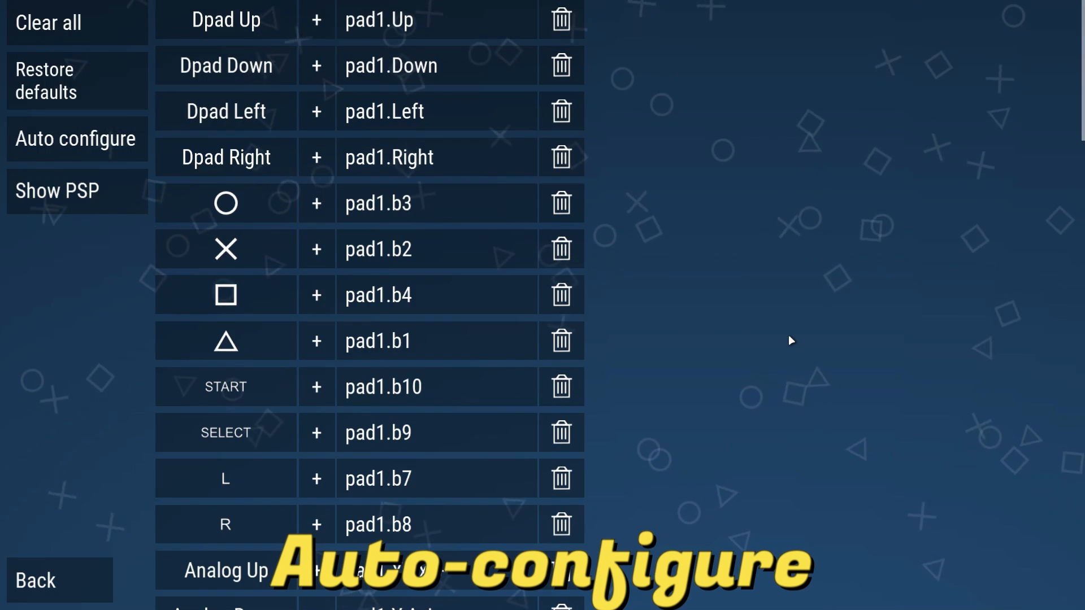
click(436, 249)
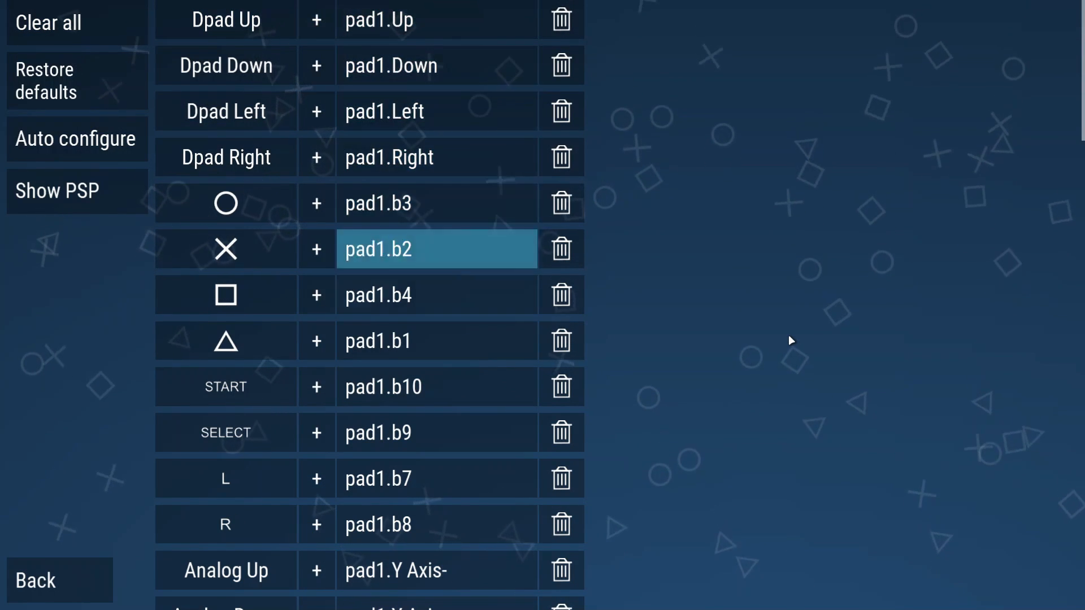
scroll(down, 3)
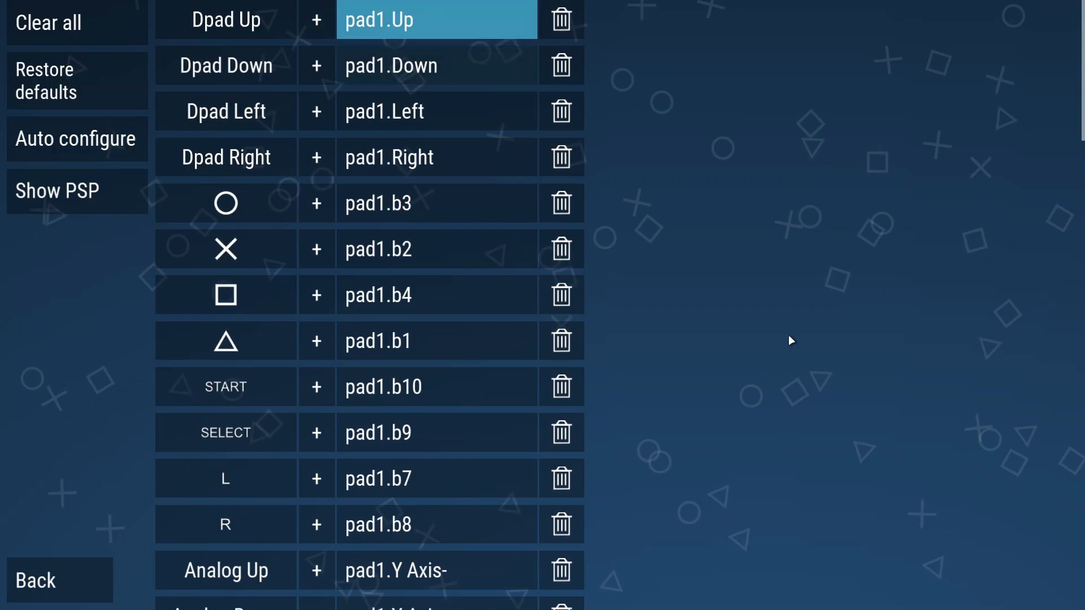
click(436, 249)
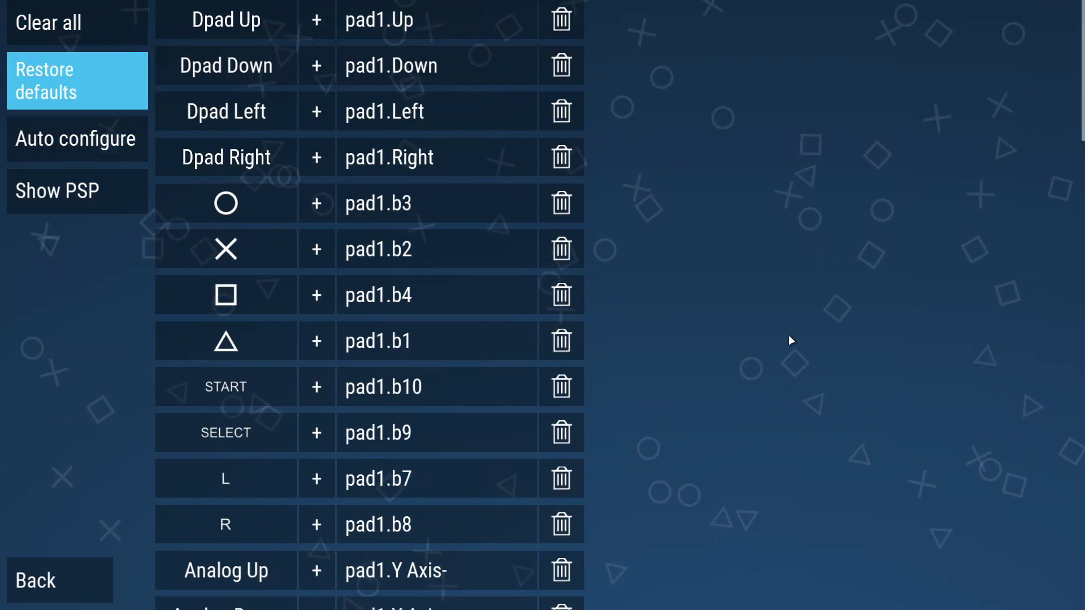
- Show the PSP picture for assigning controls visually
click(58, 191)
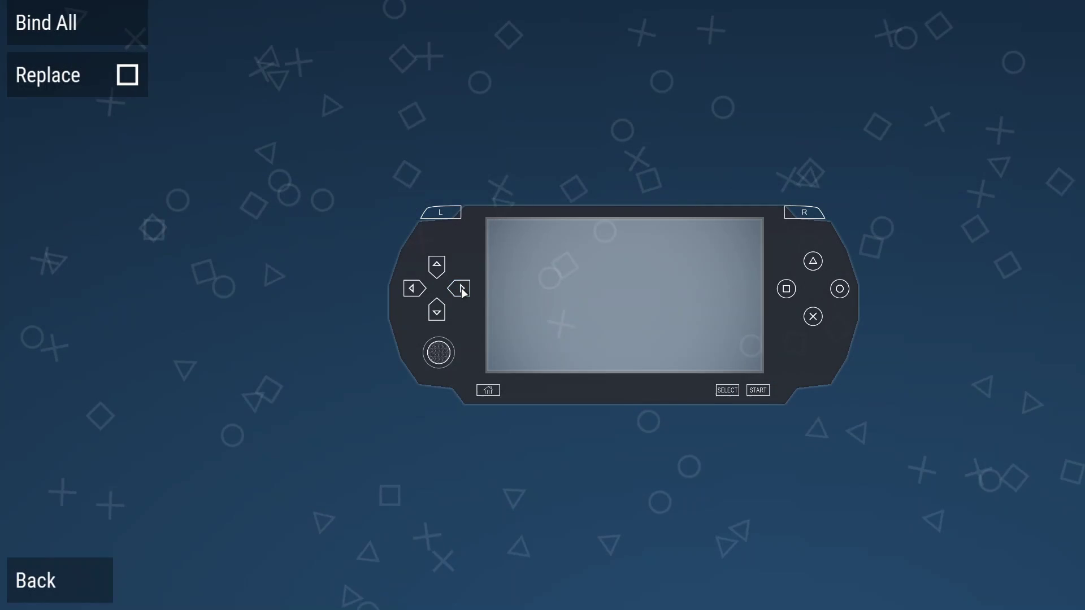
- Assign new controller buttons to Dpad Right and Analog Down on the PSP layout
click(460, 289)
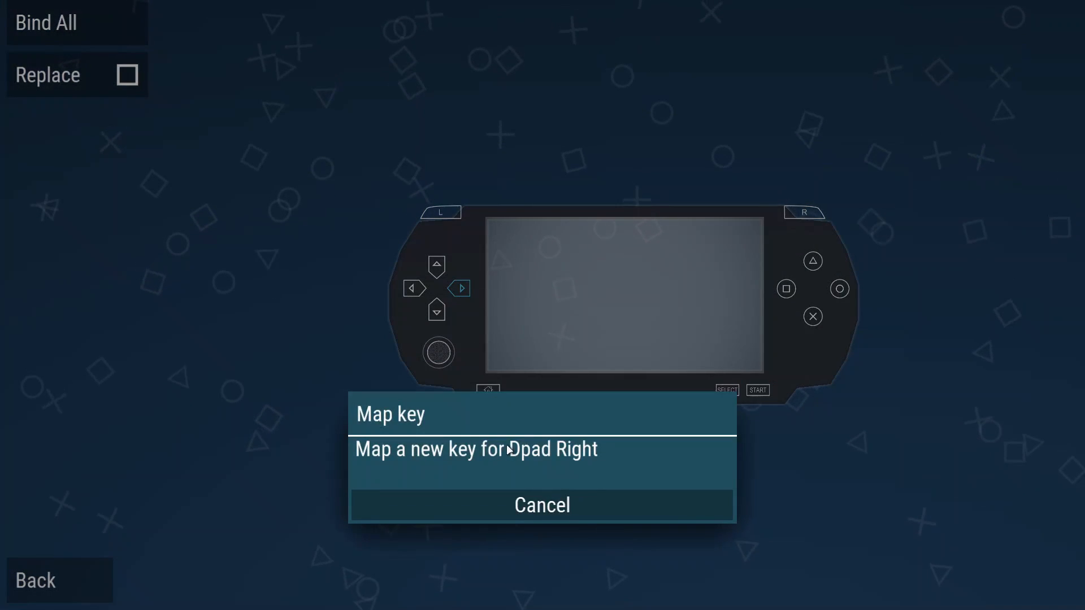
click(541, 505)
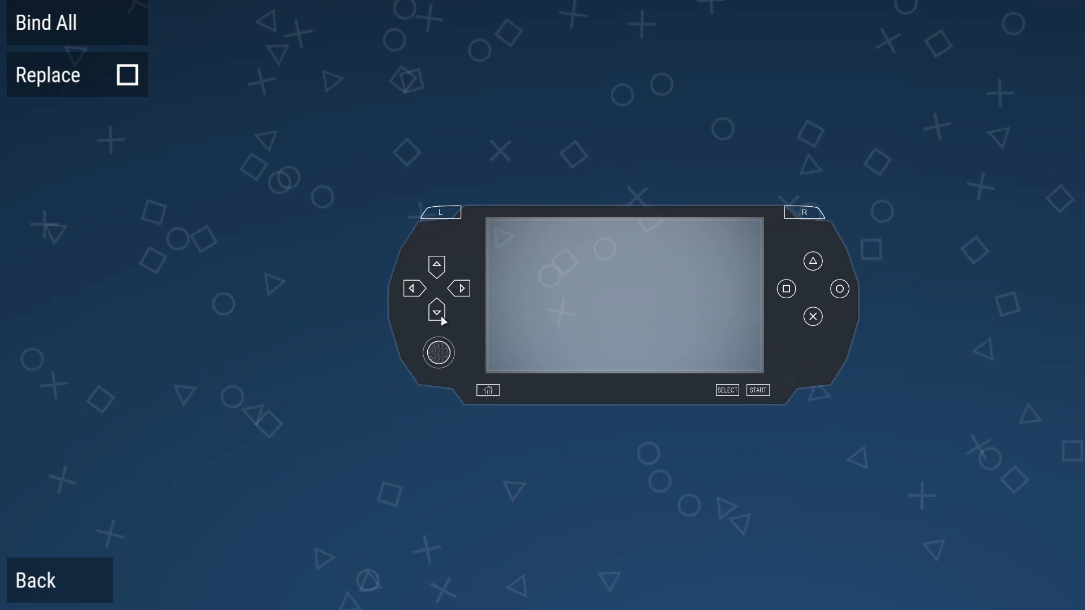
click(437, 267)
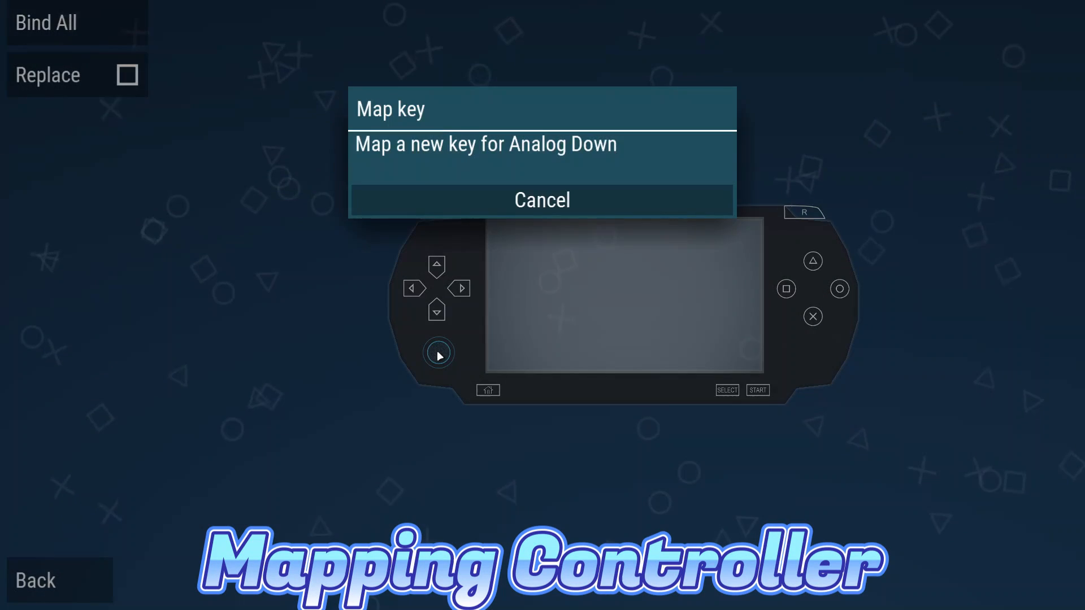
click(542, 200)
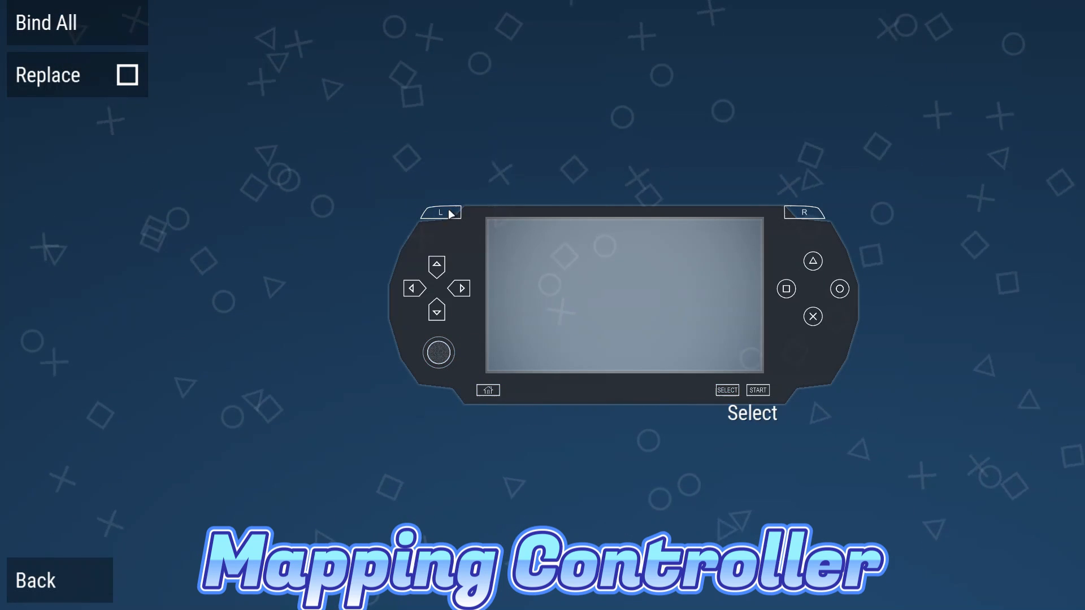
mouse_move(664, 269)
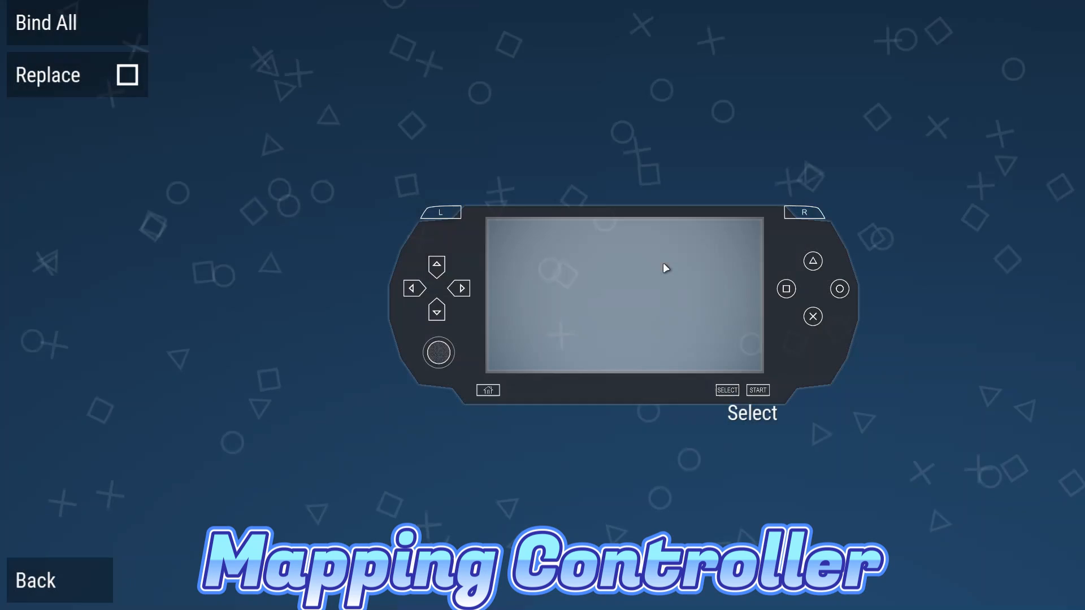
mouse_move(882, 271)
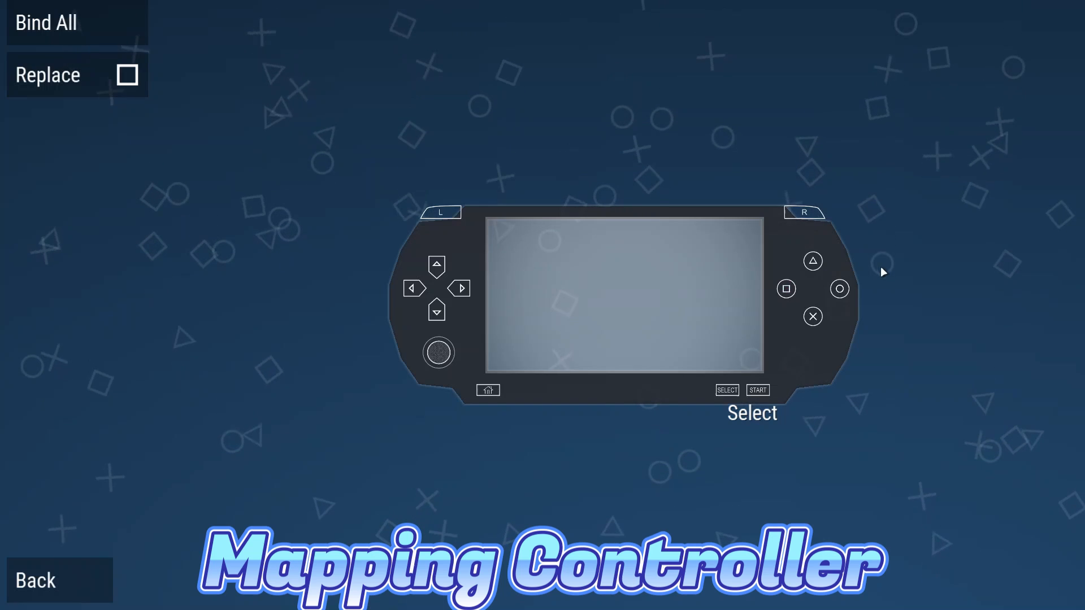
- Assign new controller buttons to Square and Start on the PSP layout
click(785, 289)
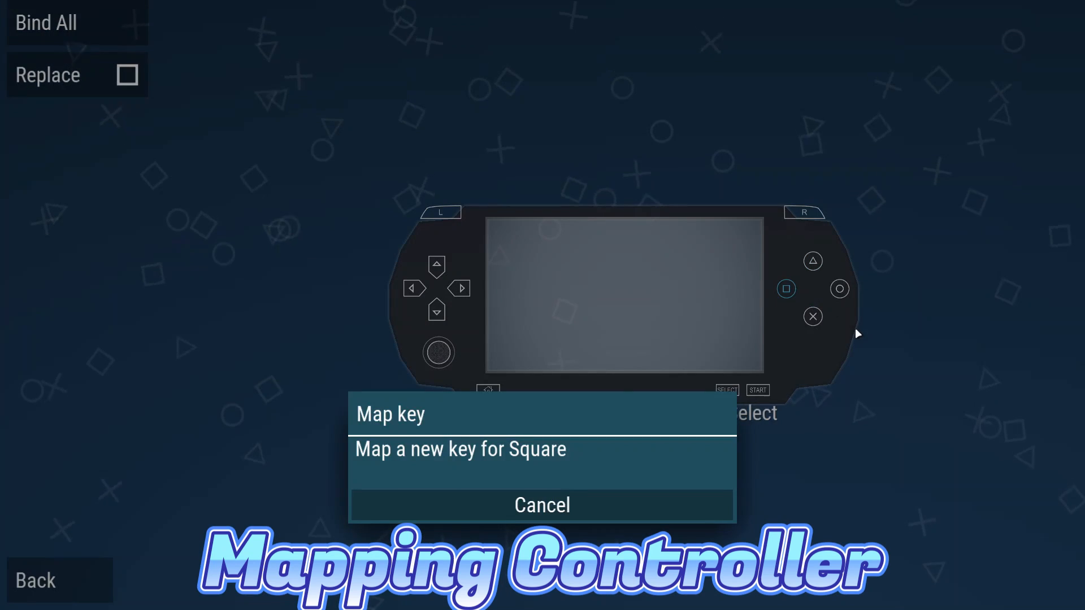
click(541, 504)
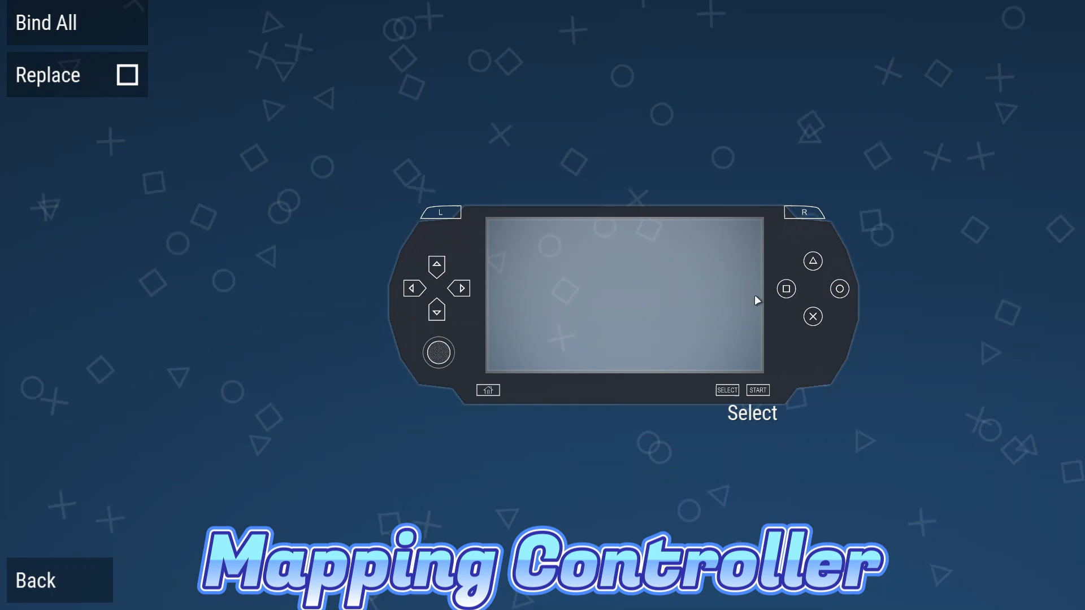
click(758, 390)
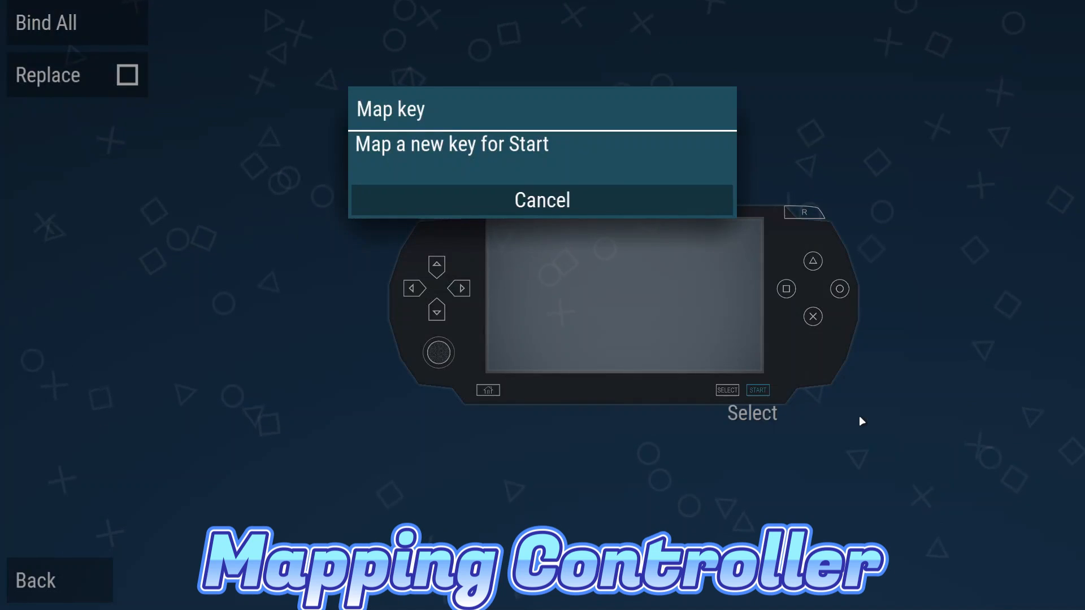
click(541, 200)
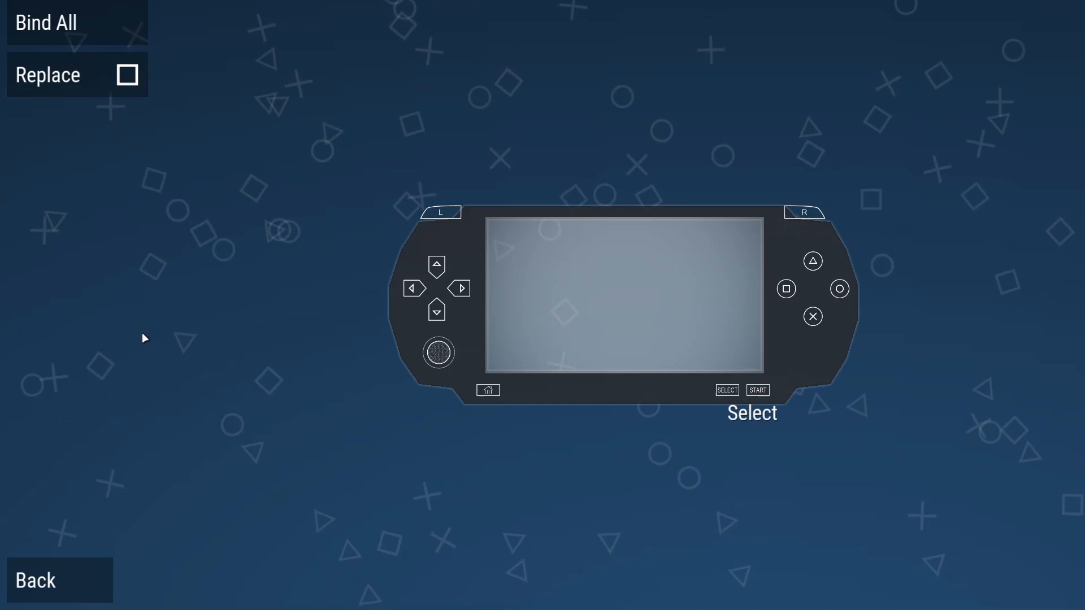
- Back in the mapping list, delete the duplicate pad1.b4 binding from Square
click(45, 23)
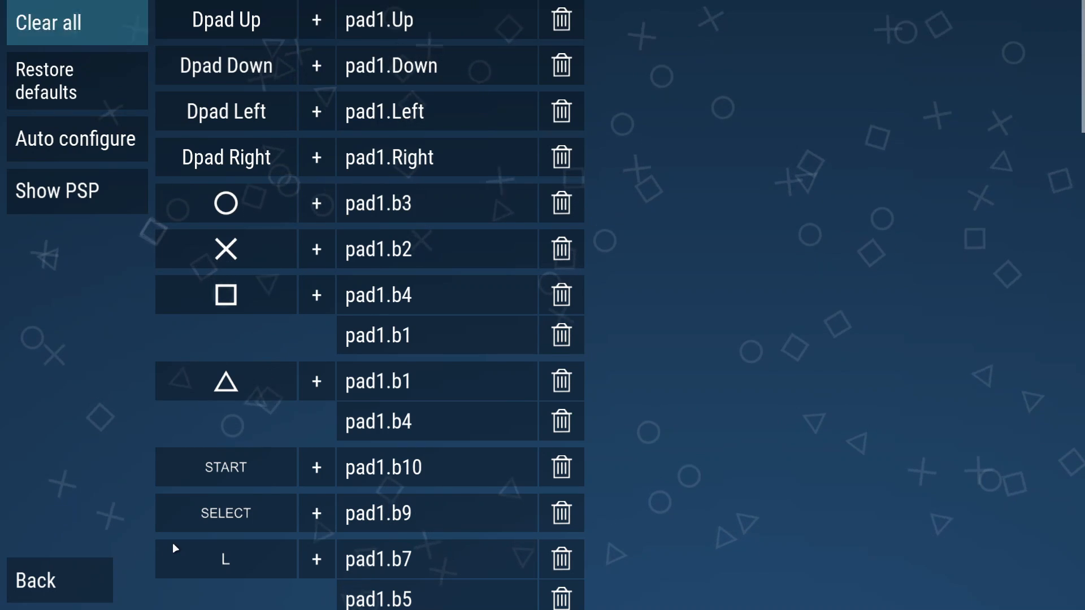
click(225, 248)
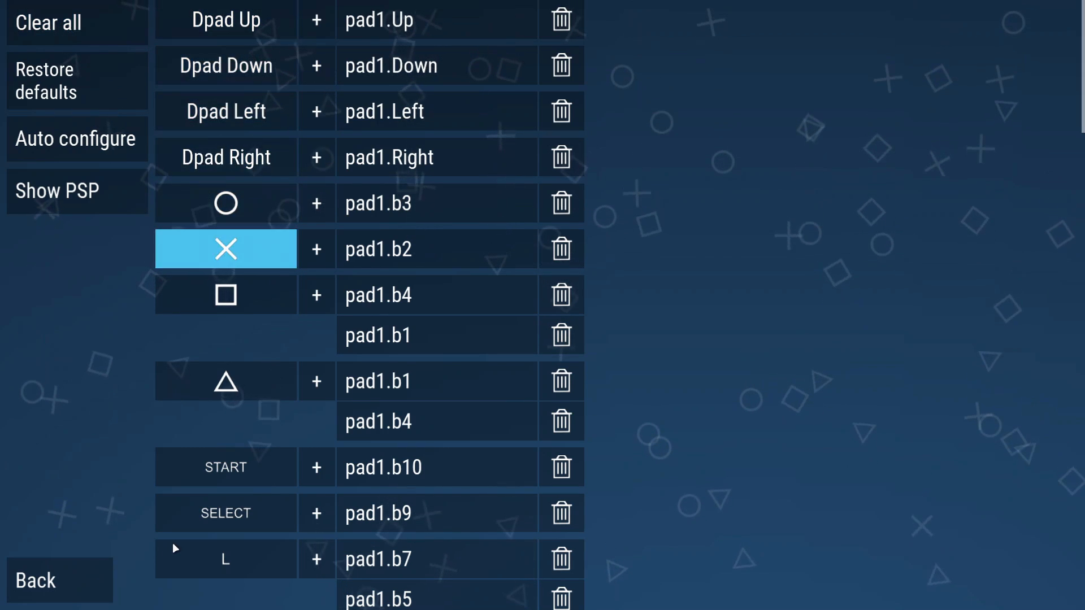
click(437, 295)
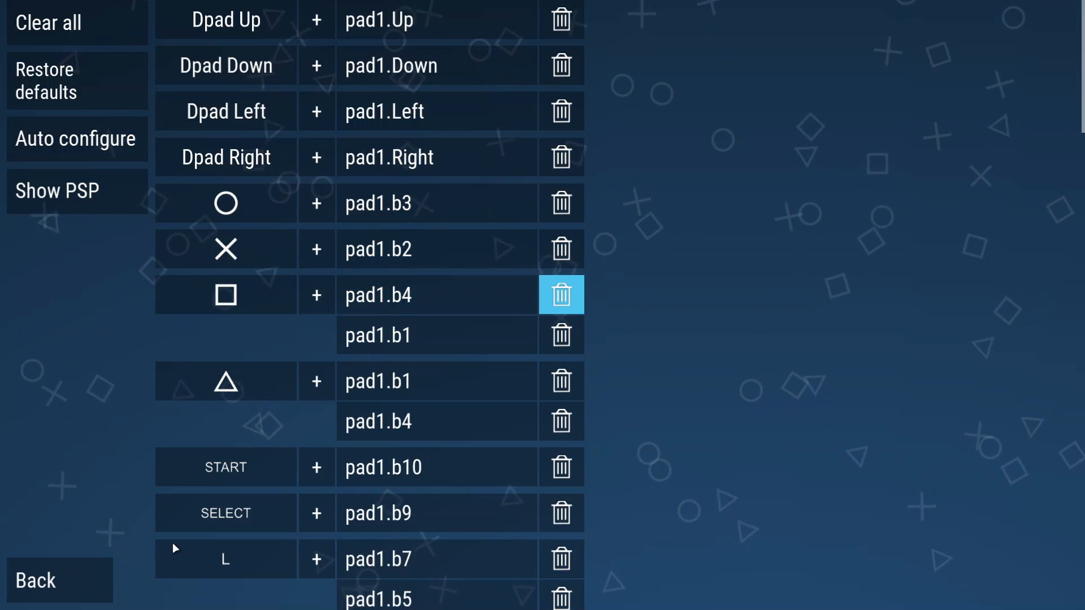
click(562, 381)
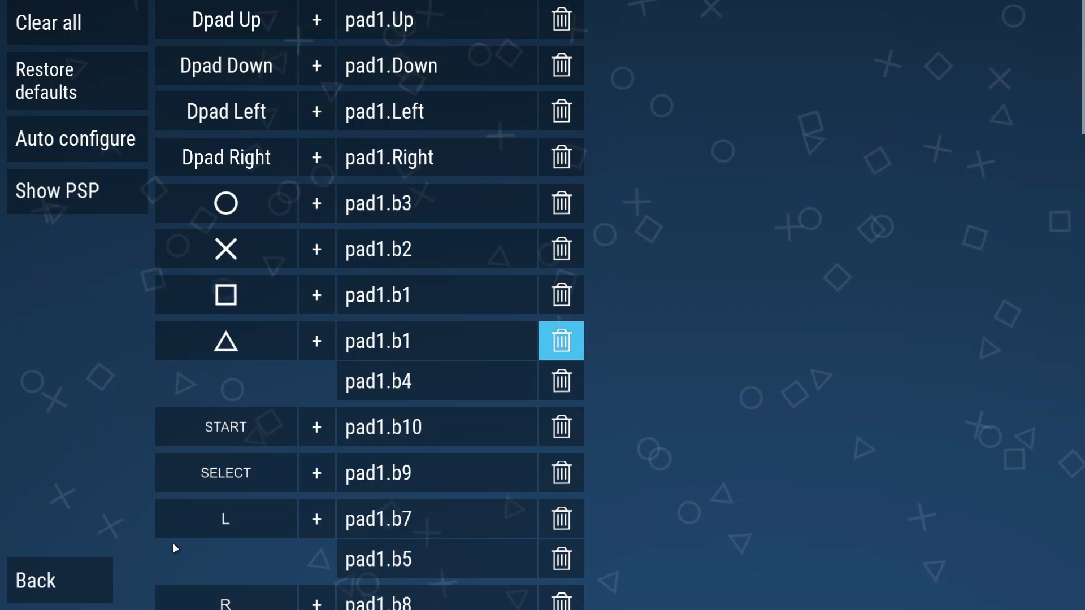
- Delete the duplicate pad1.b1 binding from Triangle, leaving it on pad1.b4 only
click(561, 340)
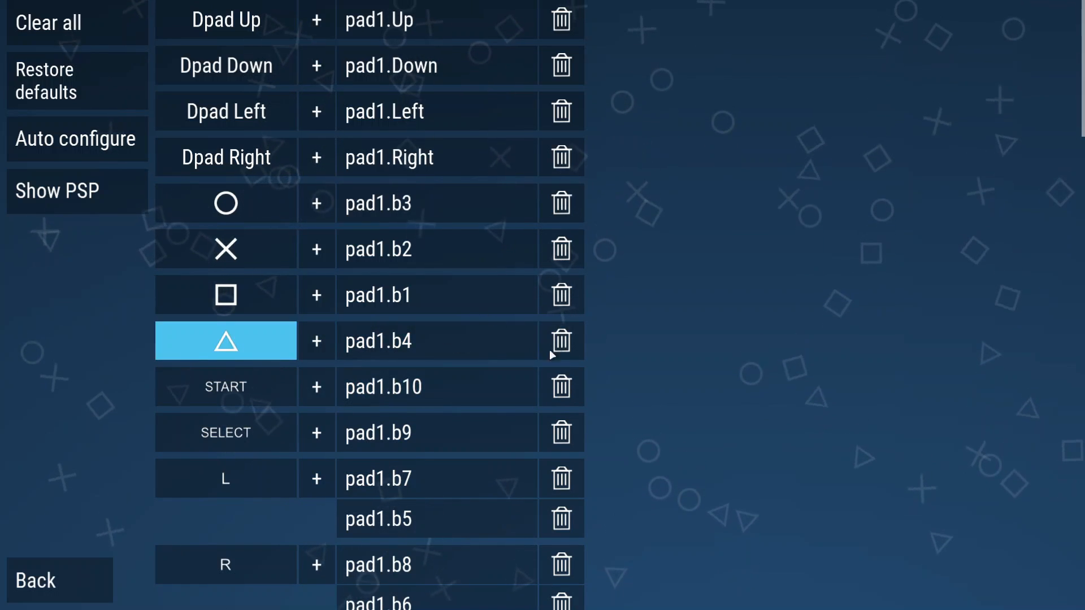
mouse_move(318, 295)
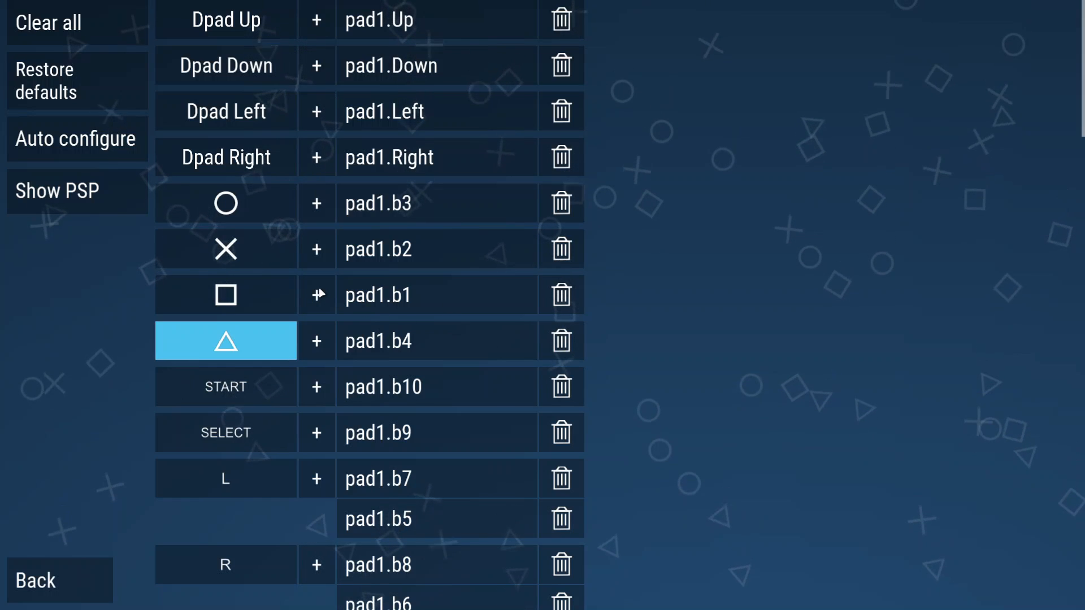
click(316, 295)
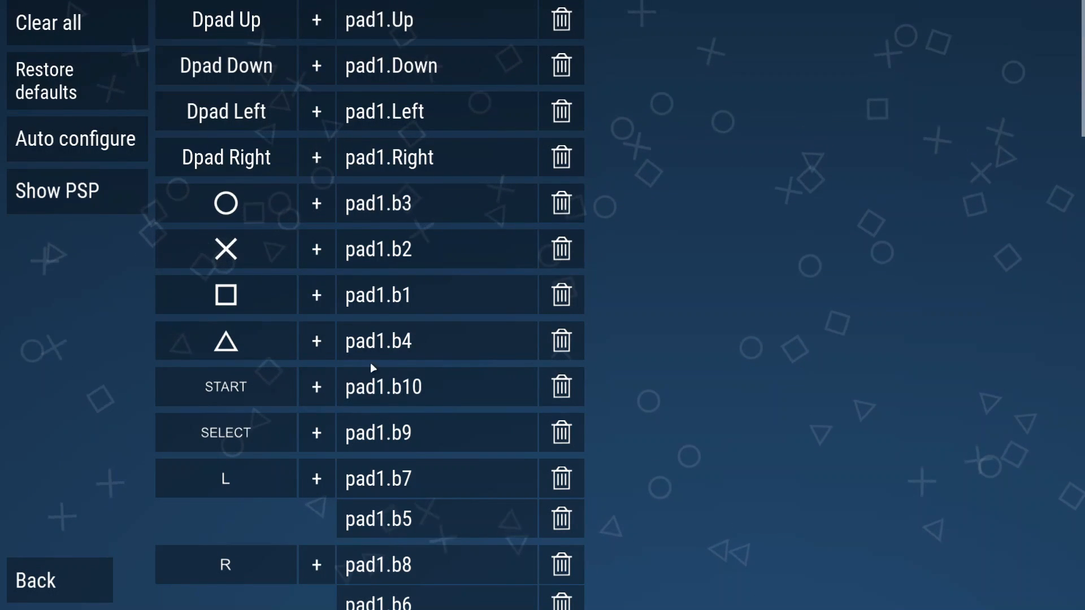
click(225, 340)
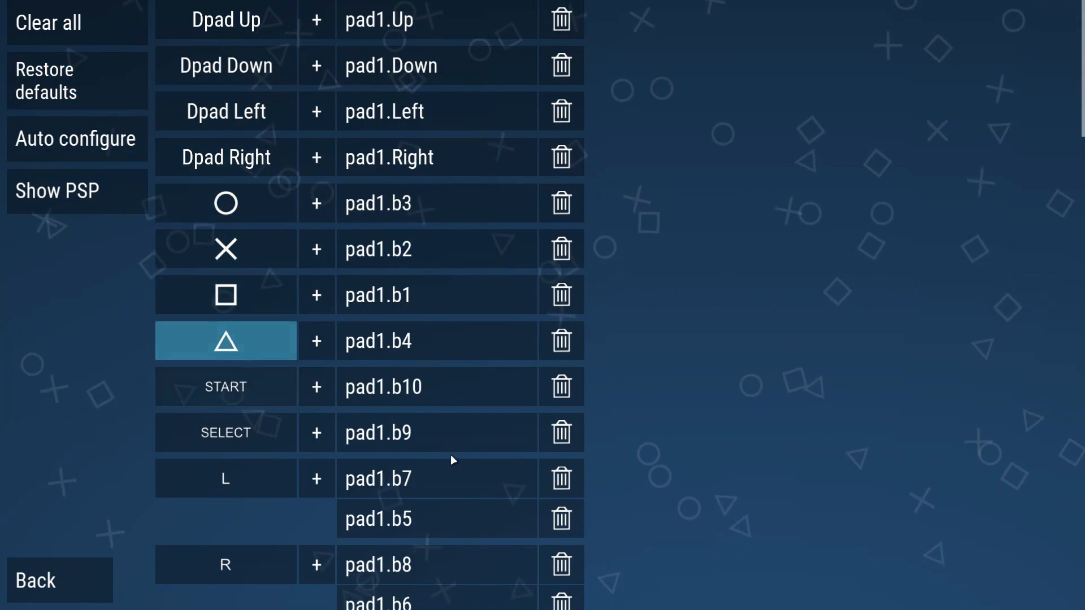
- Delete the extra pad1.b7 binding from L and pad1.b8 from R
scroll(down, 3)
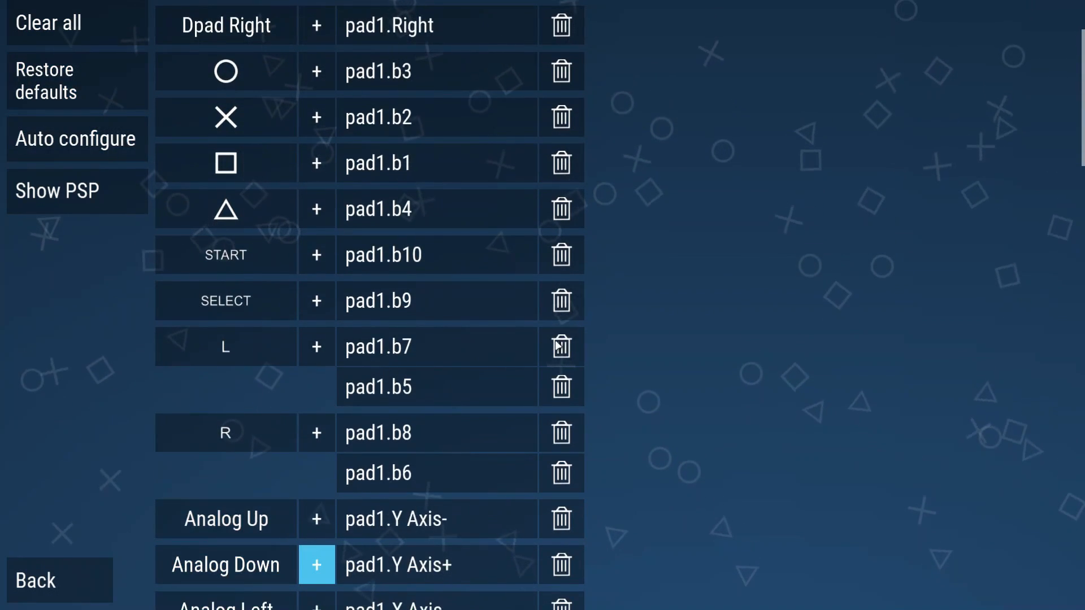
click(562, 346)
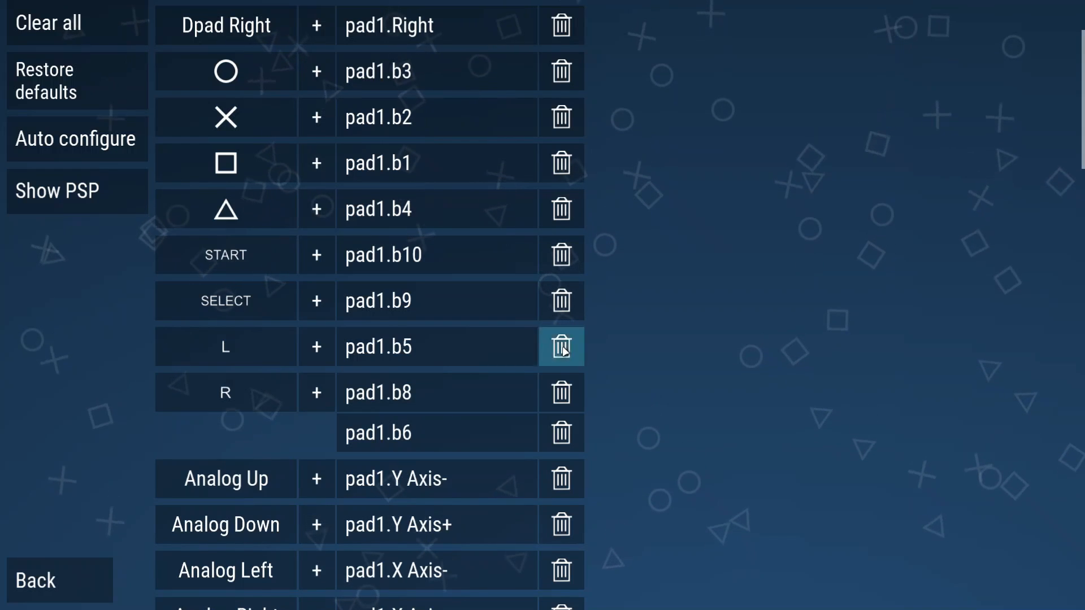
mouse_move(495, 365)
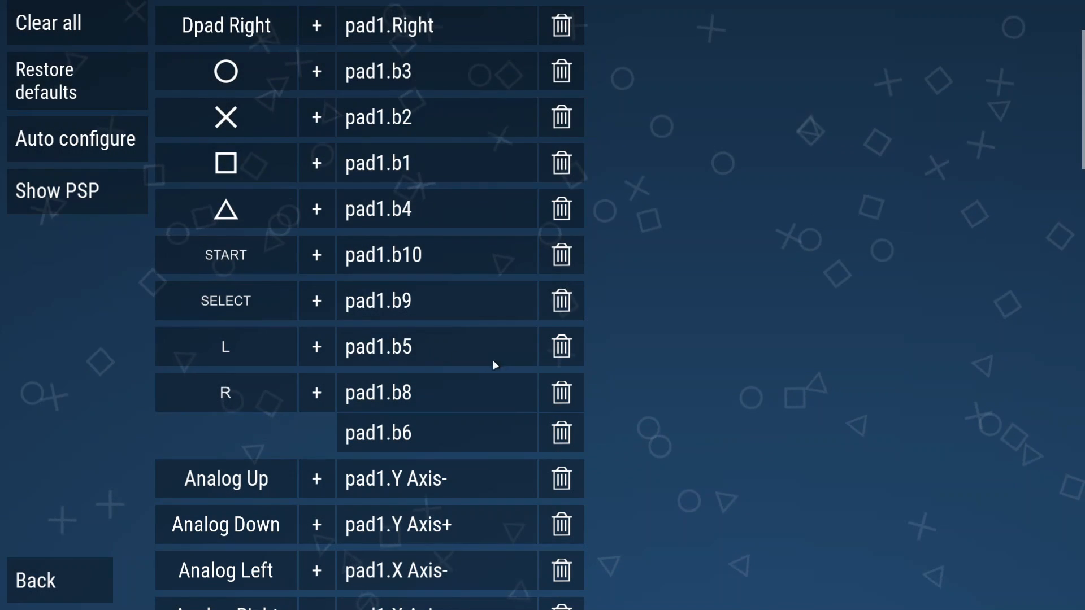
click(560, 392)
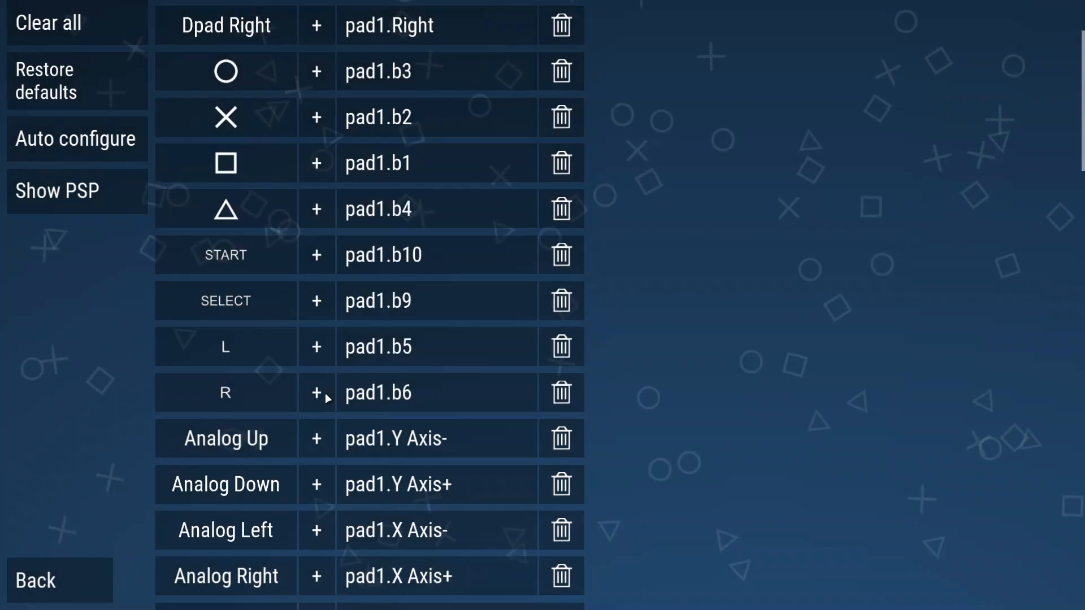
scroll(down, 3)
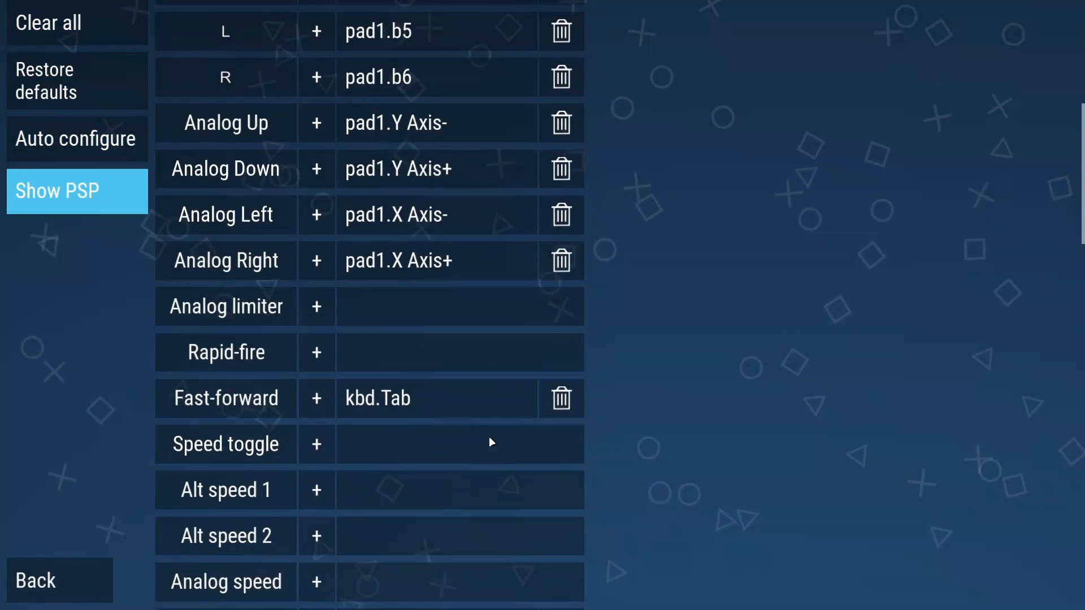
scroll(down, 3)
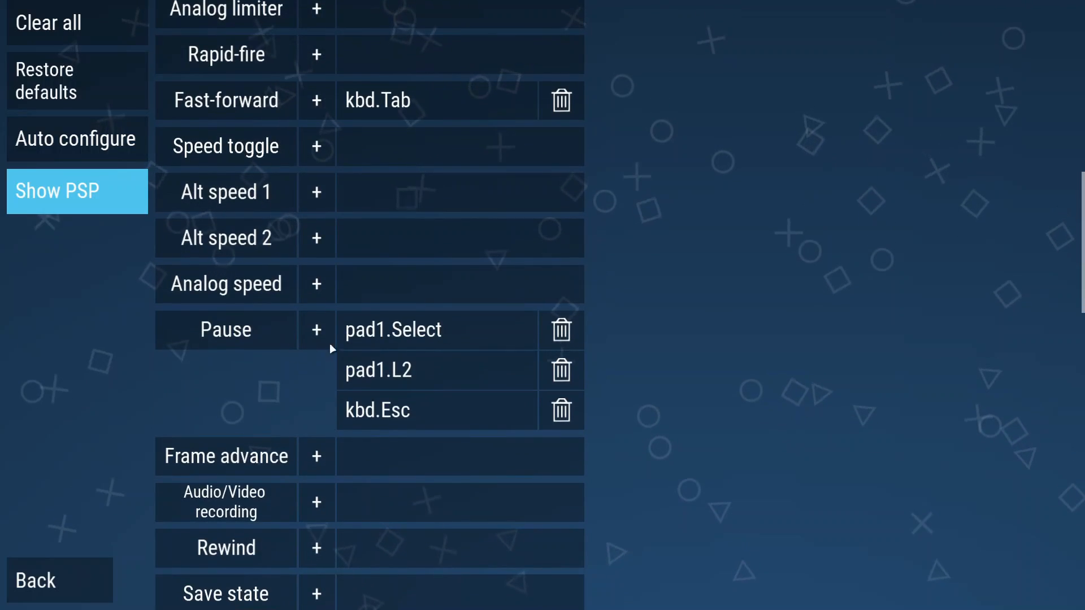